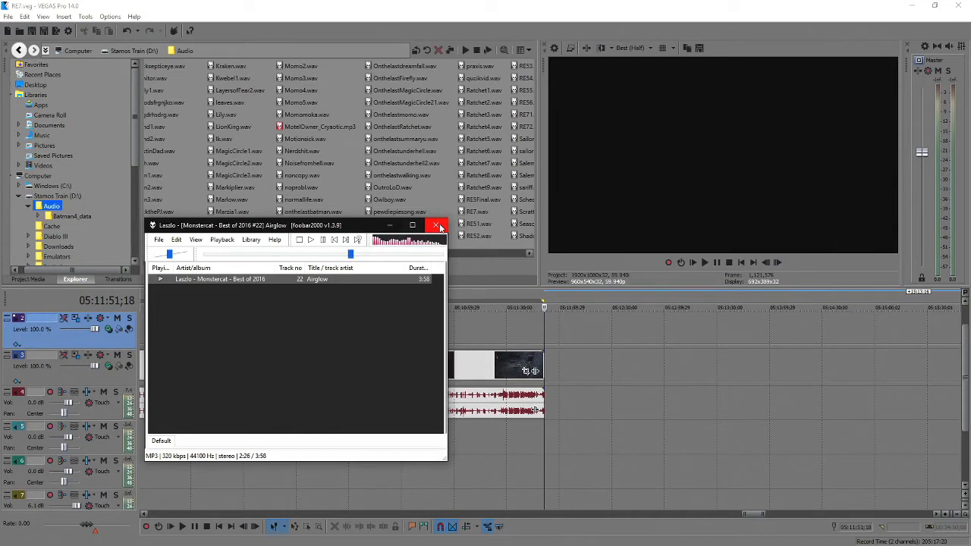
Audition several Monstercat tracks in foobar2000, seeking within one, then close the player.
{"action": "left_click", "coordinate": [440, 225]}
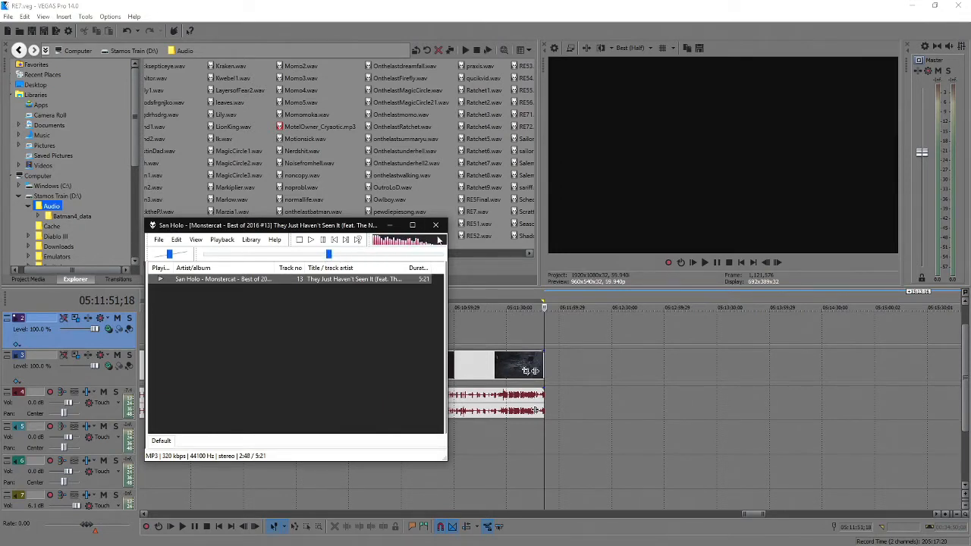
{"action": "left_click", "coordinate": [435, 225]}
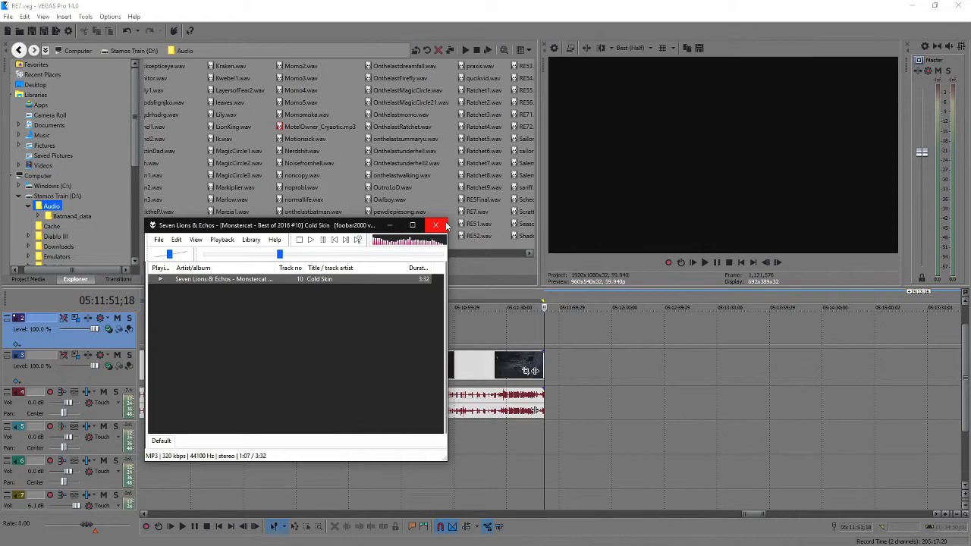
{"action": "left_click", "coordinate": [436, 225]}
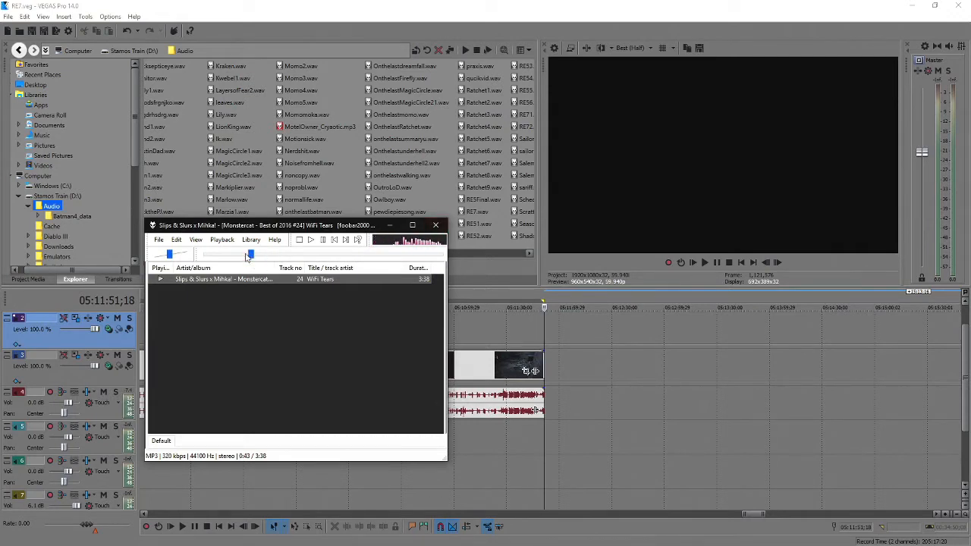
{"action": "left_click", "coordinate": [436, 225]}
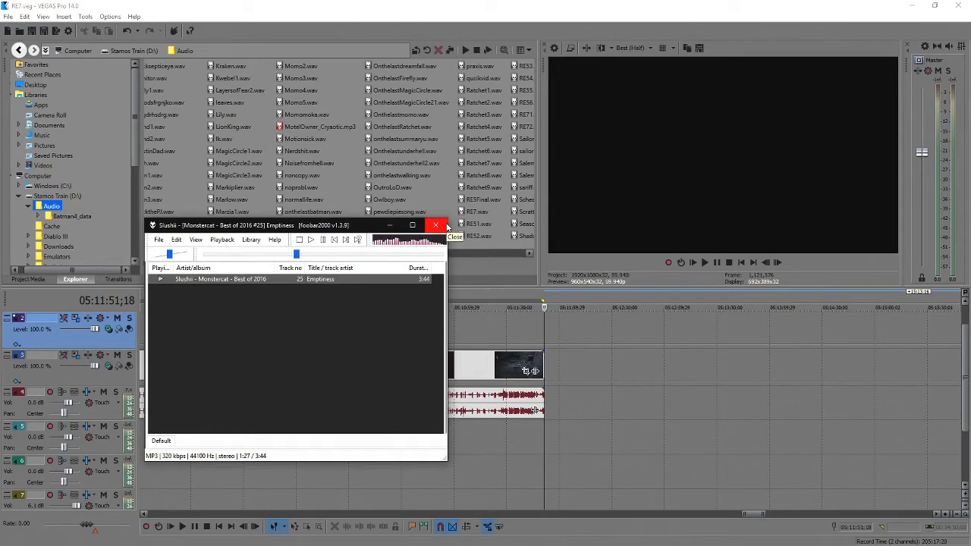
{"action": "left_click", "coordinate": [436, 225]}
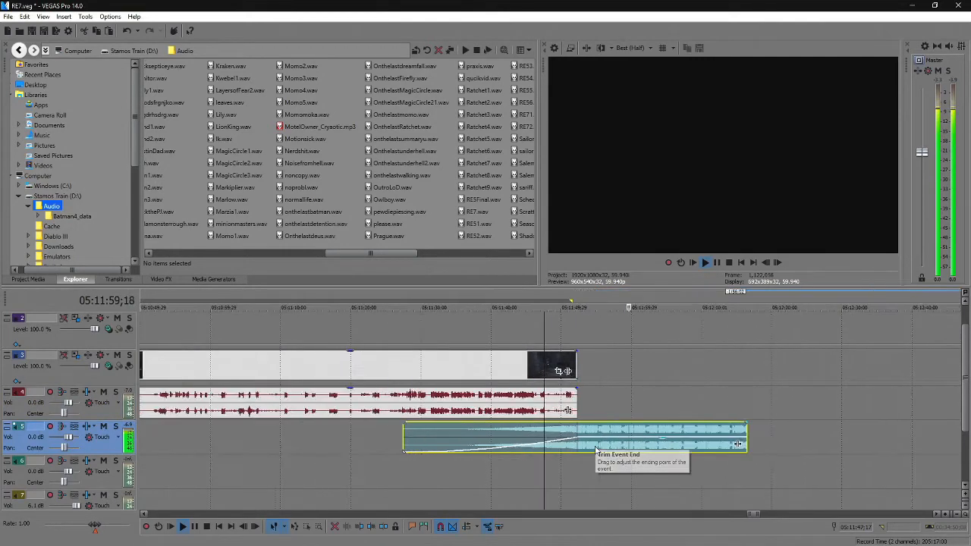
Extend the music event's end past the footage so it can fade out afterward.
{"action": "left_click_drag", "start_coordinate": [740, 444], "coordinate": [845, 443]}
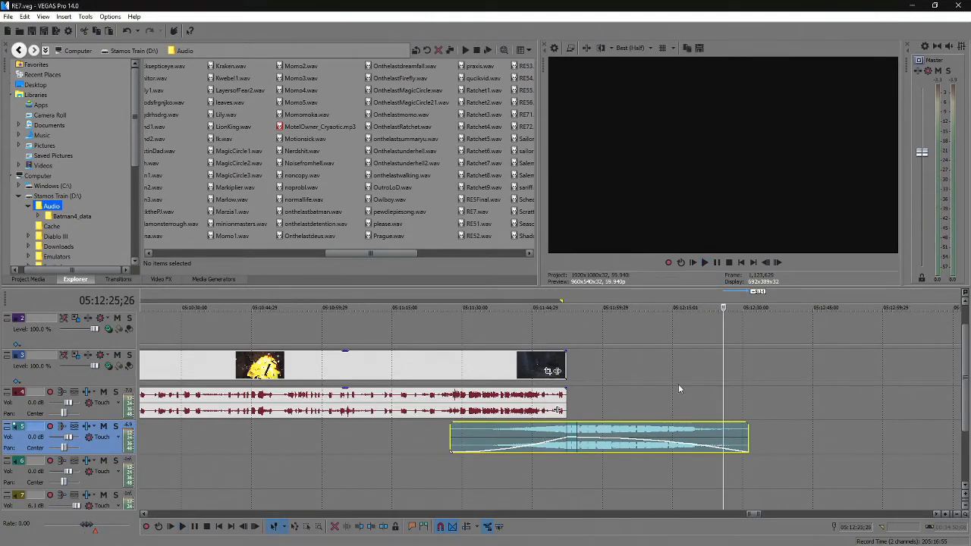
{"action": "mouse_move", "coordinate": [580, 401]}
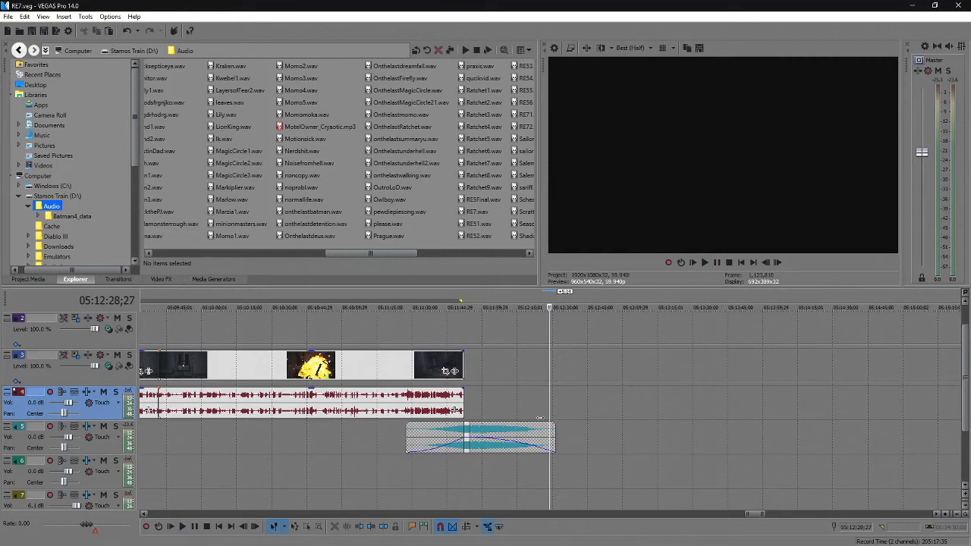
{"action": "mouse_move", "coordinate": [466, 372]}
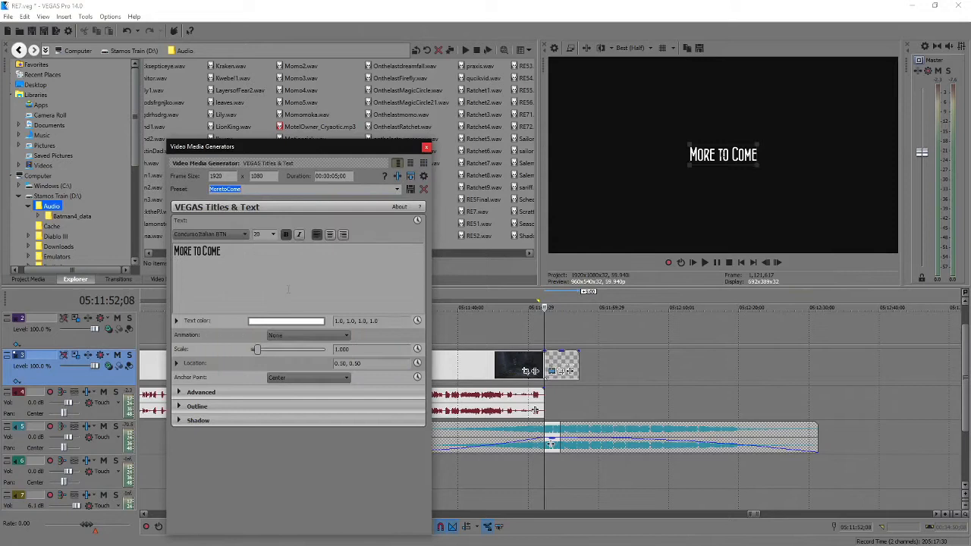
Close the 'More to Come' title settings and bring up the title event's Pan/Crop framing.
{"action": "left_click", "coordinate": [426, 147]}
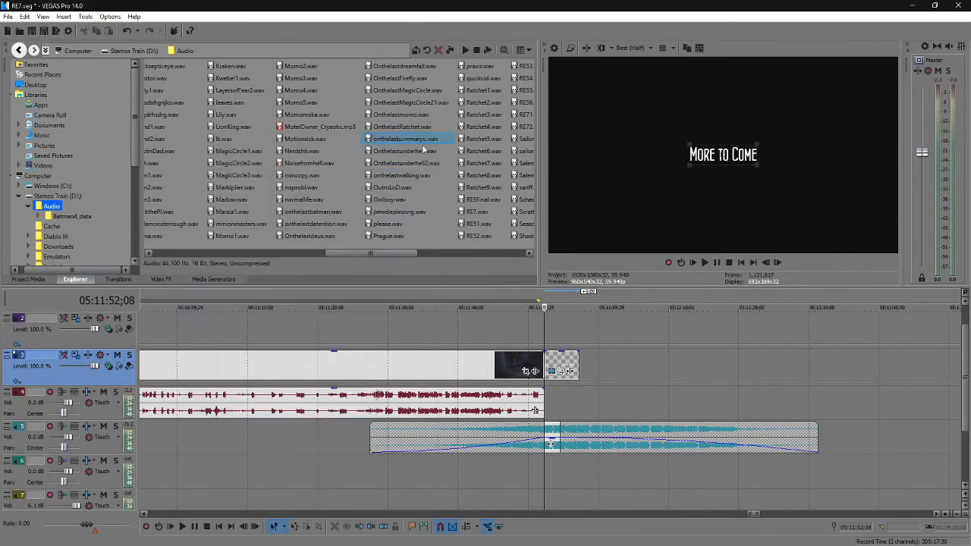
{"action": "left_click", "coordinate": [493, 307]}
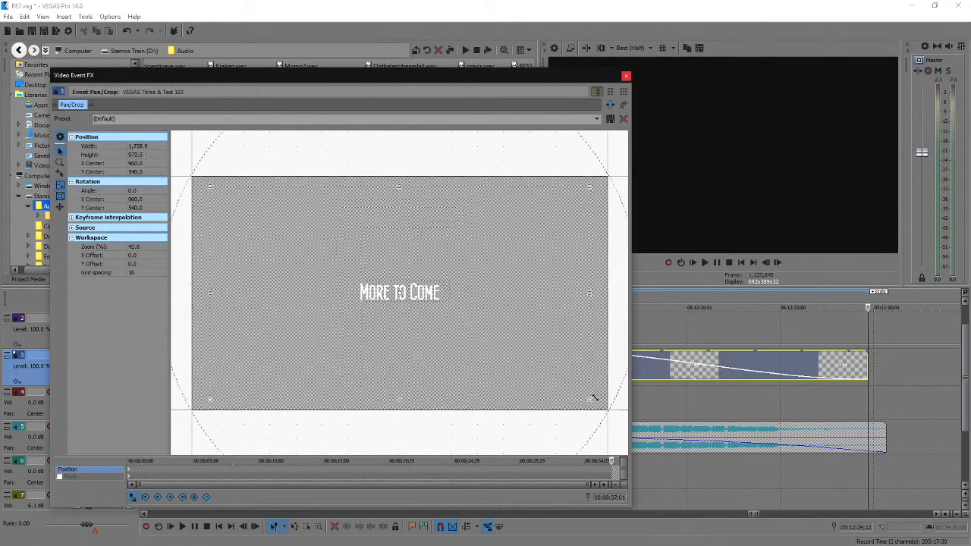
Zoom in on the 'More to Come' title in Pan/Crop.
{"action": "left_click", "coordinate": [625, 76]}
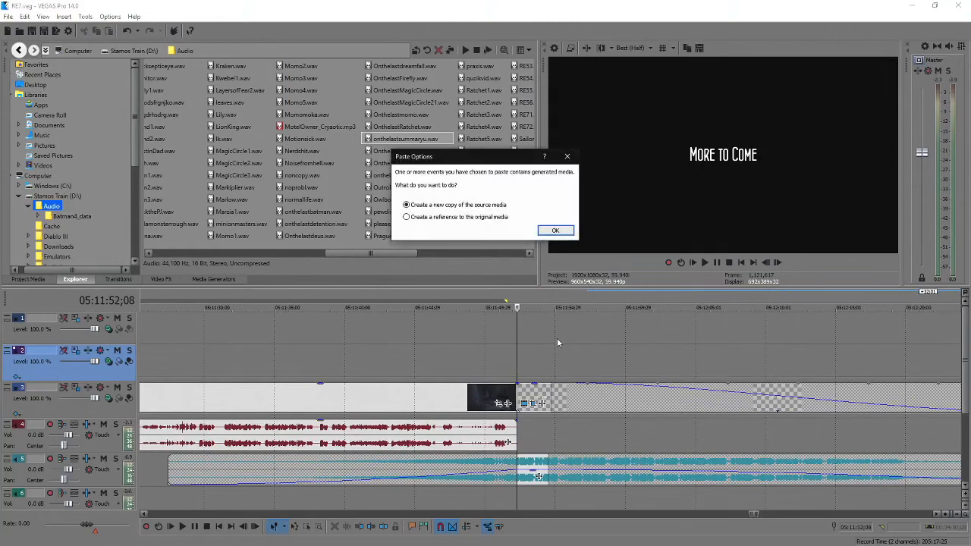
Paste an independent copy of the black solid colour and finish its negative feathered oval mask.
{"action": "left_click", "coordinate": [556, 230]}
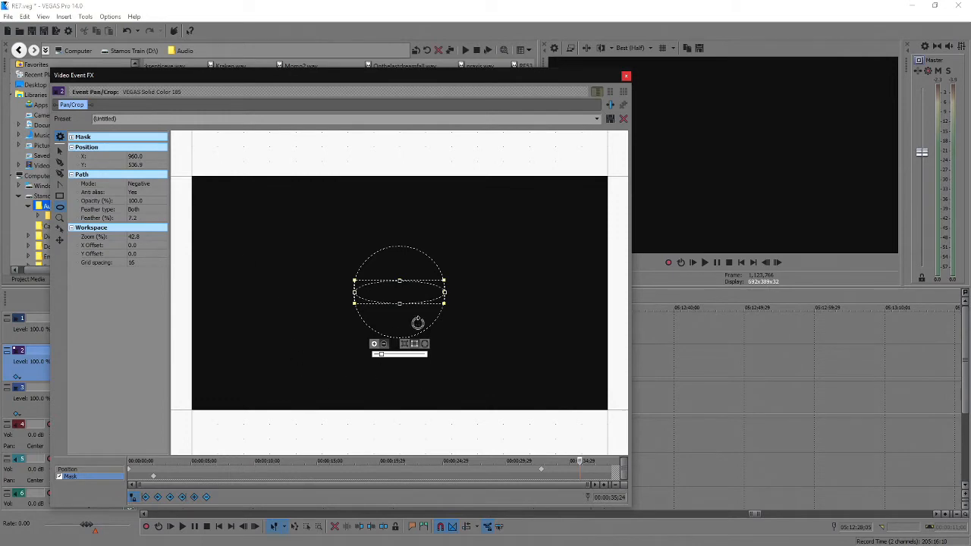
{"action": "left_click", "coordinate": [626, 75]}
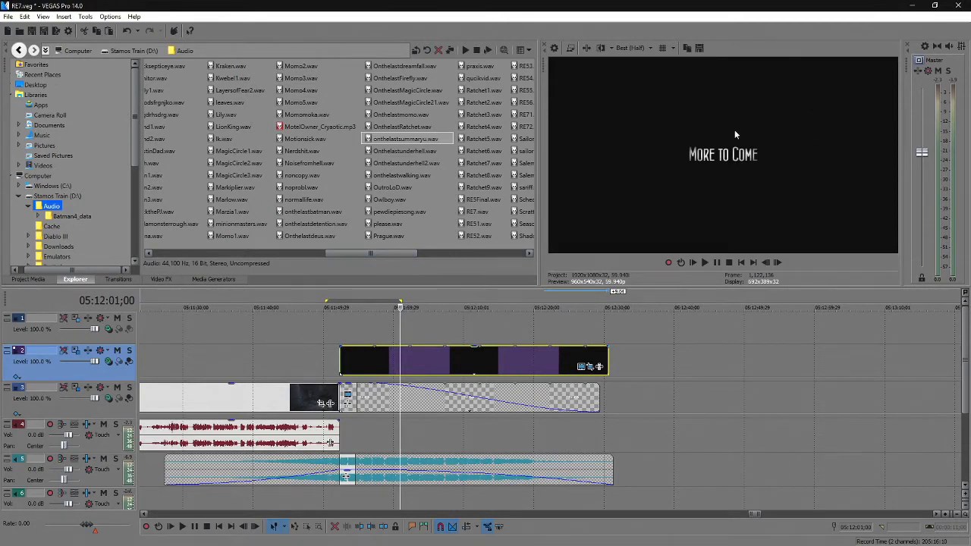
{"action": "mouse_move", "coordinate": [309, 348]}
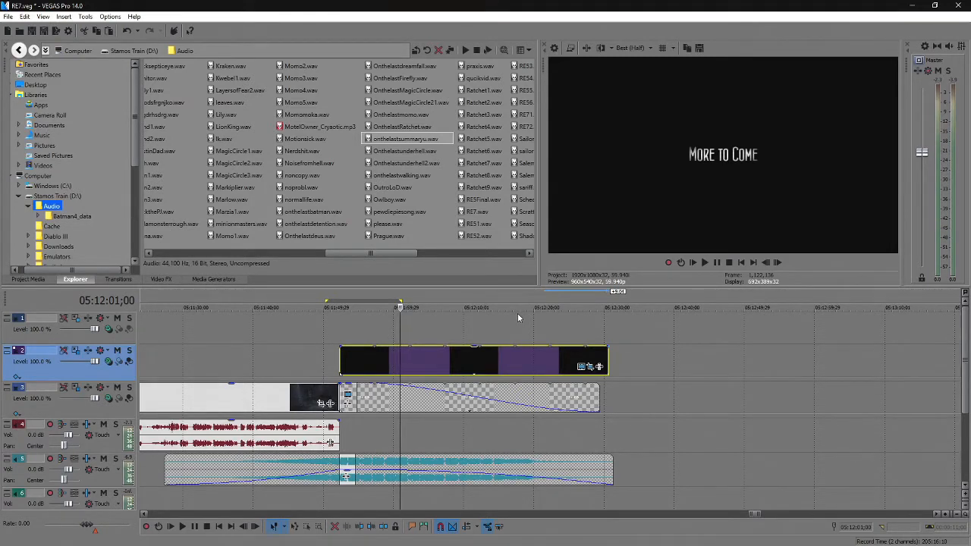
{"action": "mouse_move", "coordinate": [680, 181]}
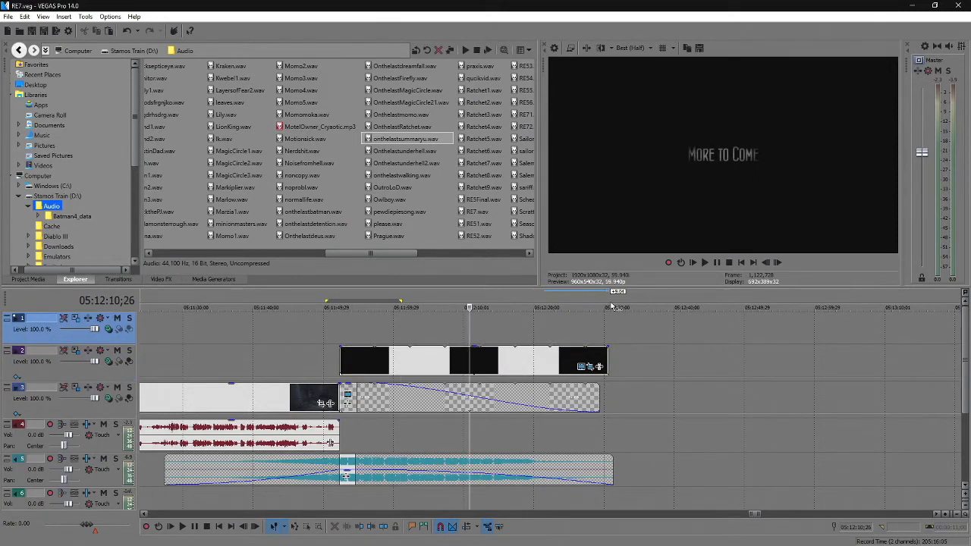
{"action": "mouse_move", "coordinate": [618, 308]}
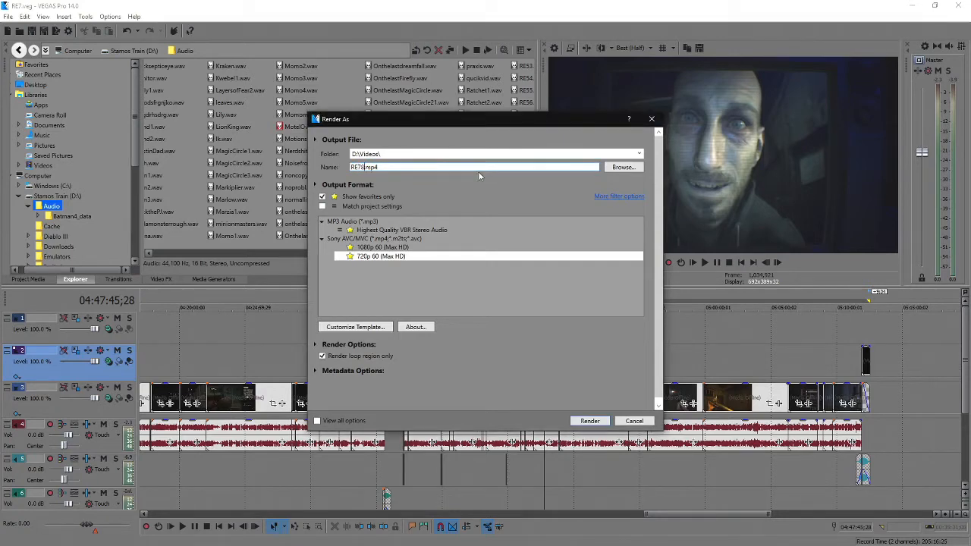
{"action": "mouse_move", "coordinate": [605, 411]}
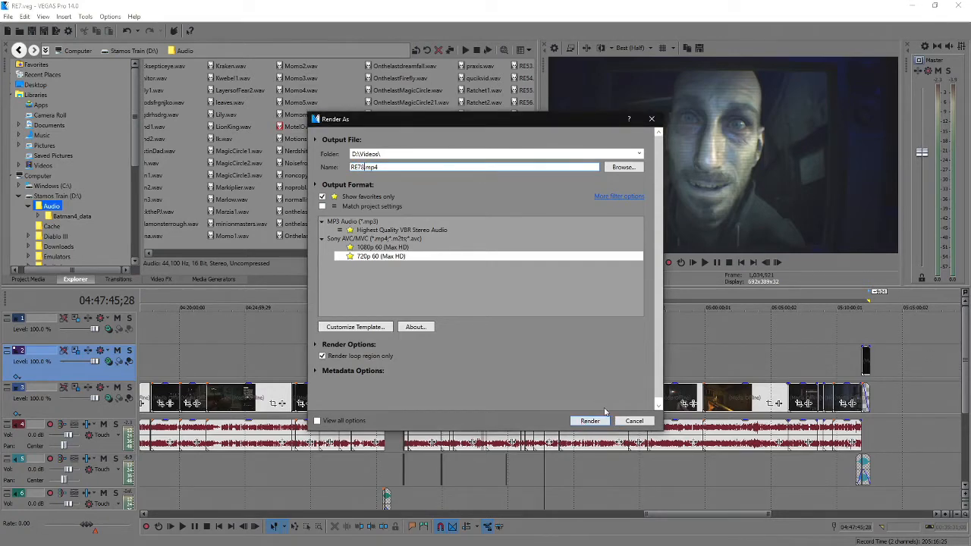
Render the loop region to RE78.mp4 using the 720p 60 template.
{"action": "left_click", "coordinate": [635, 420]}
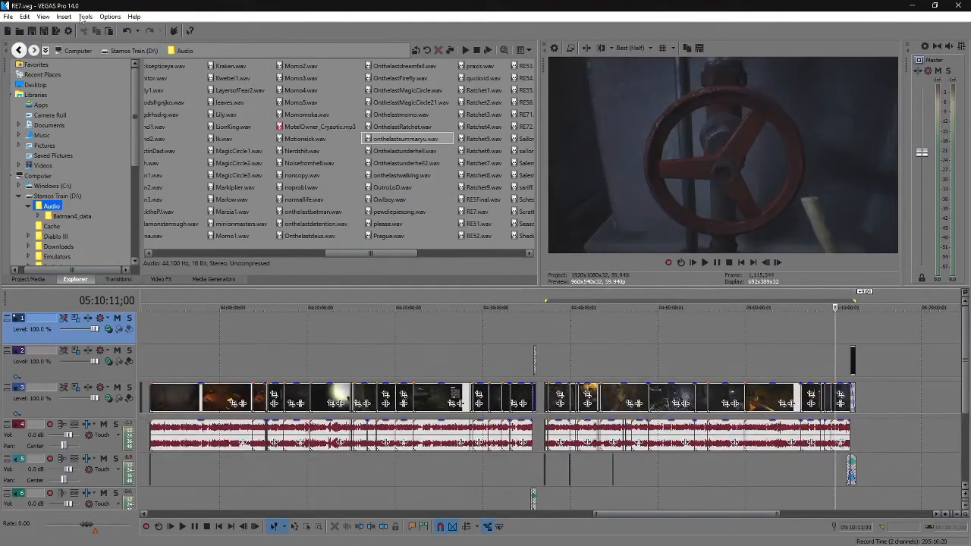
{"action": "left_click", "coordinate": [8, 16]}
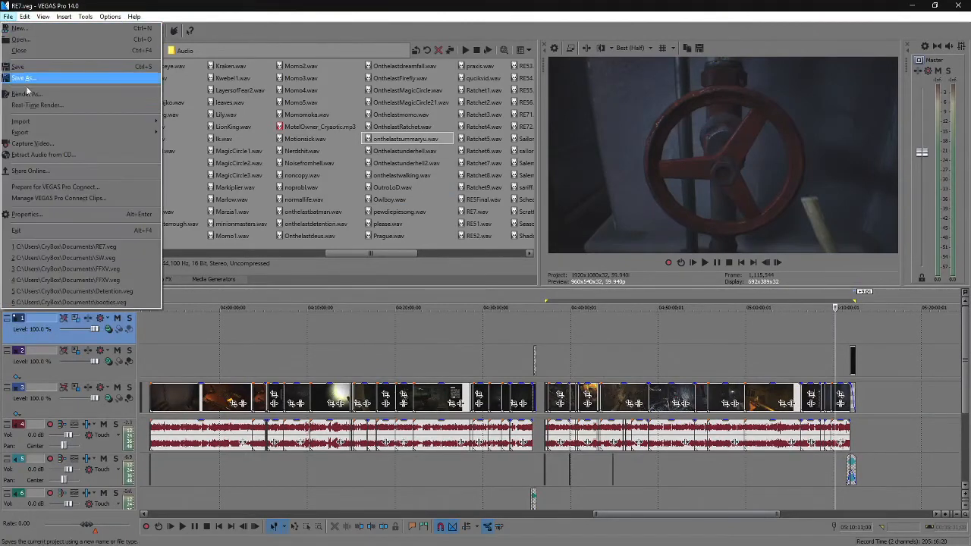
{"action": "left_click", "coordinate": [27, 93]}
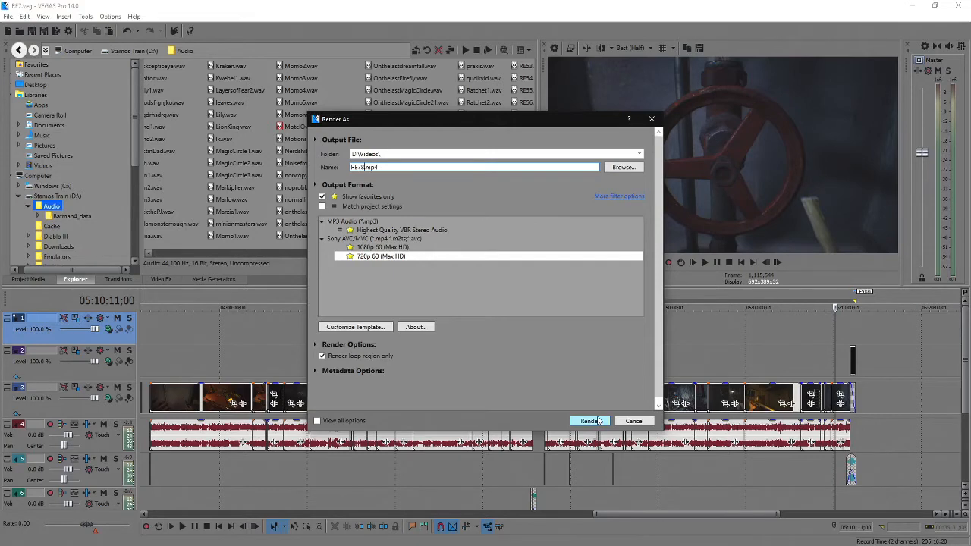
{"action": "left_click", "coordinate": [590, 421]}
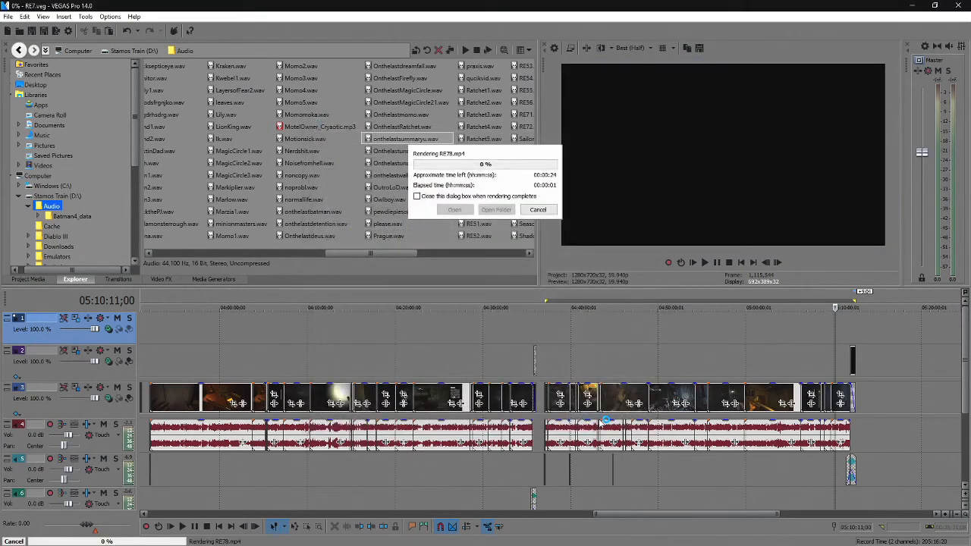